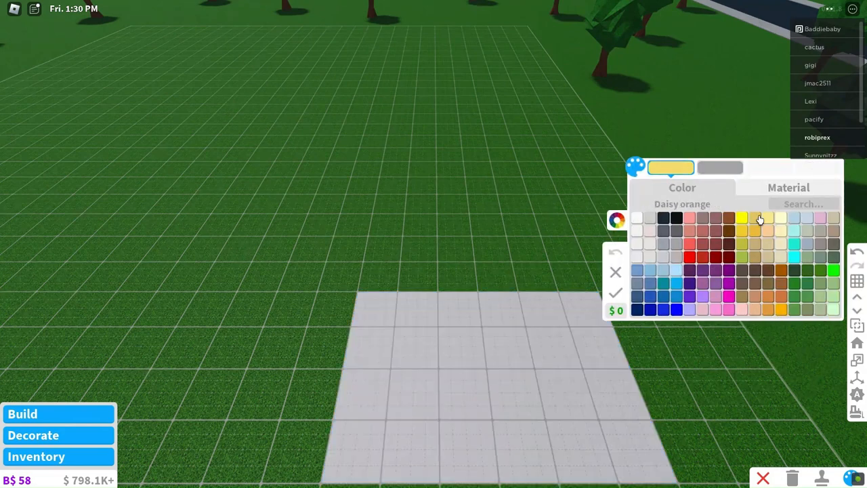
# - Paint the grey floor patch with the sand material found by searching 'sa'
pyautogui.click(789, 187)
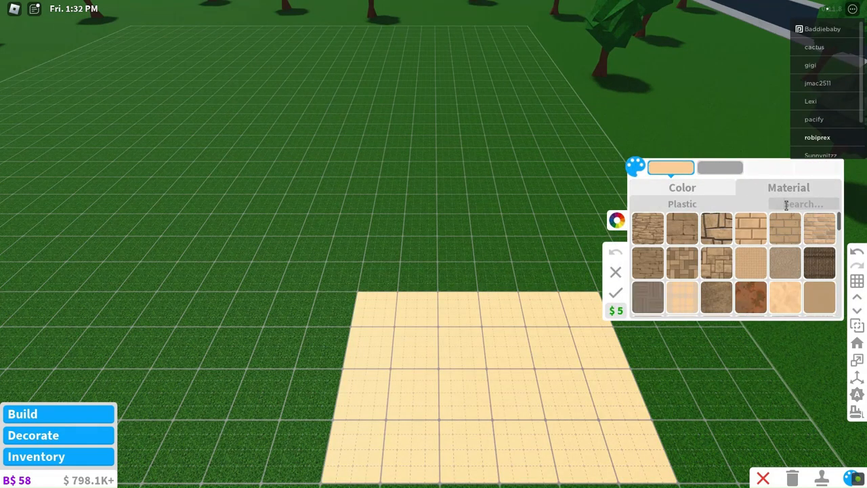
pyautogui.write('sa')
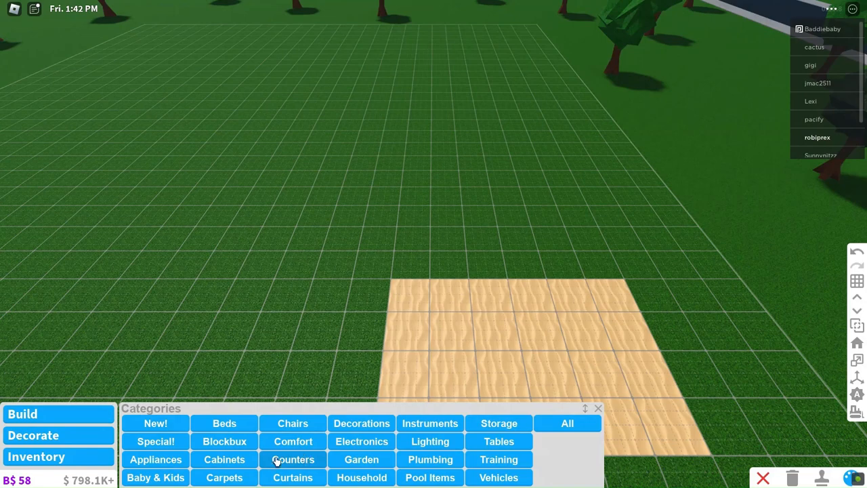
pyautogui.click(22, 414)
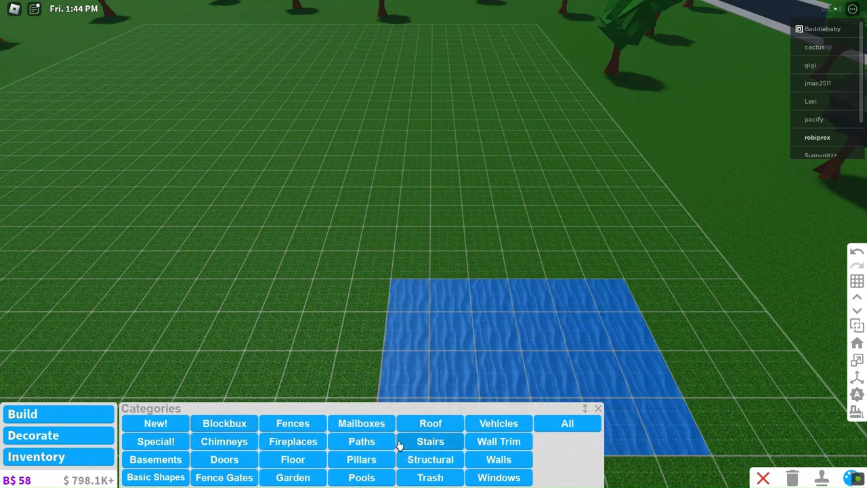
# - Place a Plain Thin Pillar at each side edge of the sand floor
pyautogui.click(360, 460)
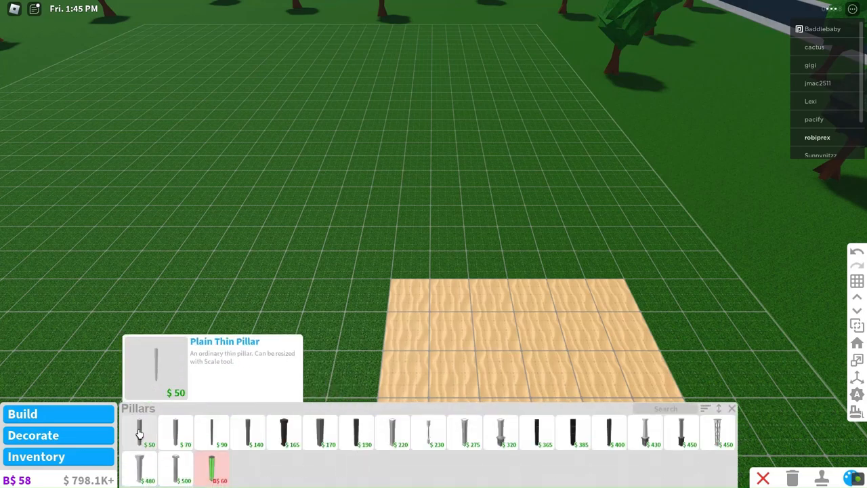
pyautogui.click(138, 434)
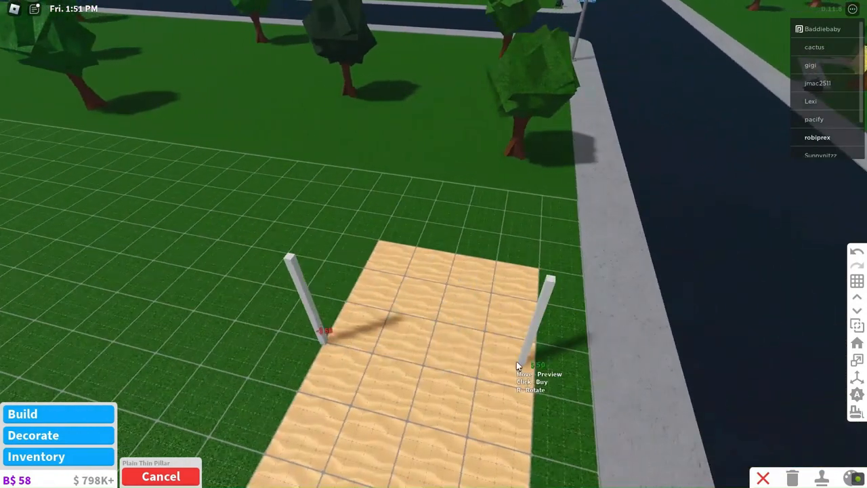
pyautogui.moveTo(509, 392)
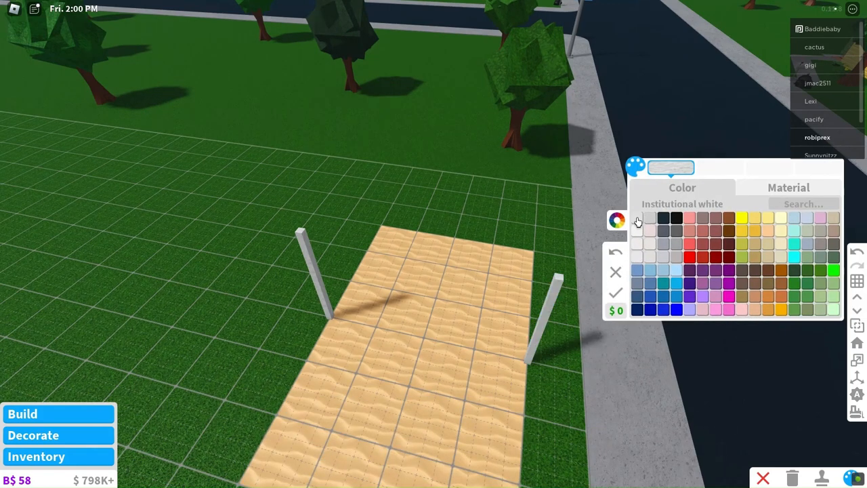
# - Recolor the two court pillars Institutional white and confirm
pyautogui.click(637, 216)
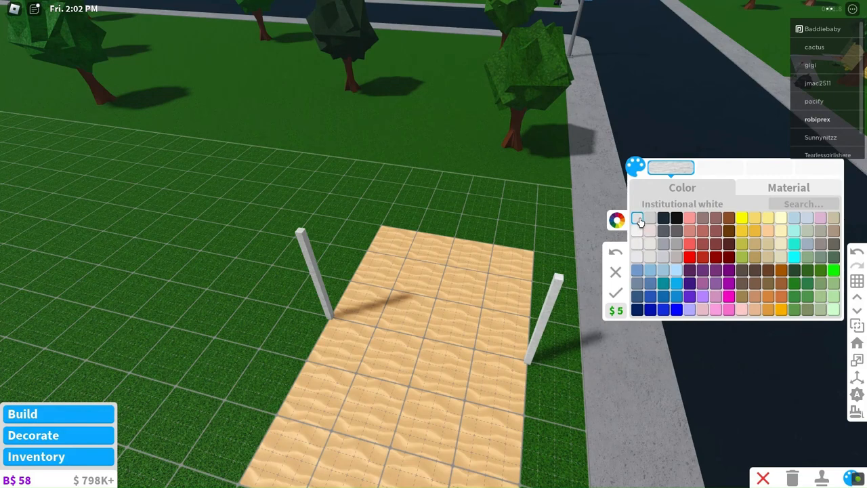
pyautogui.click(789, 187)
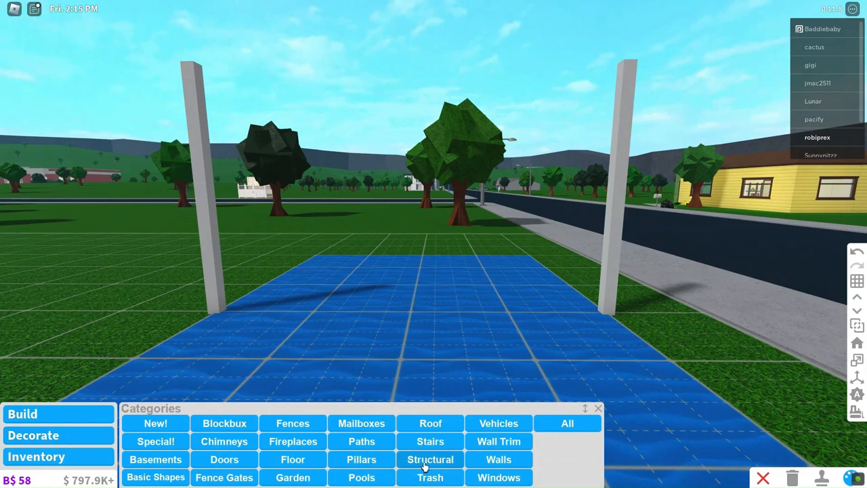
# - String Ordinary Ropes from Structural between the pillar tops and lower down as net lines
pyautogui.click(431, 459)
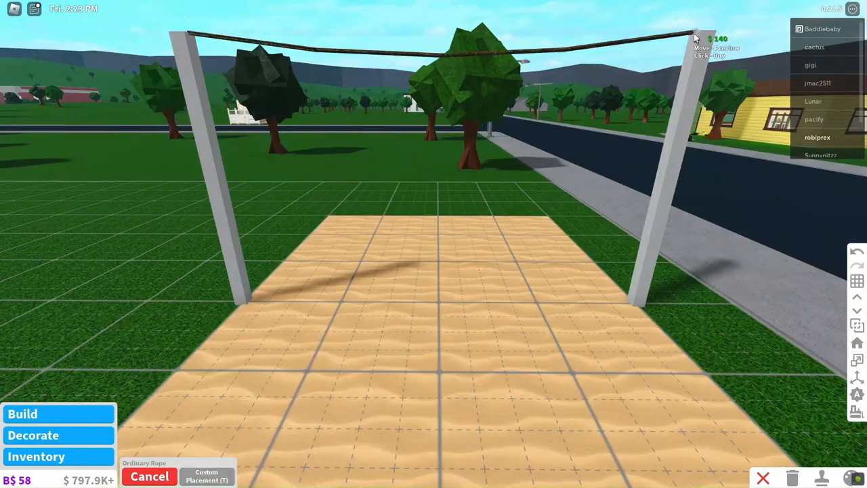
pyautogui.moveTo(674, 119)
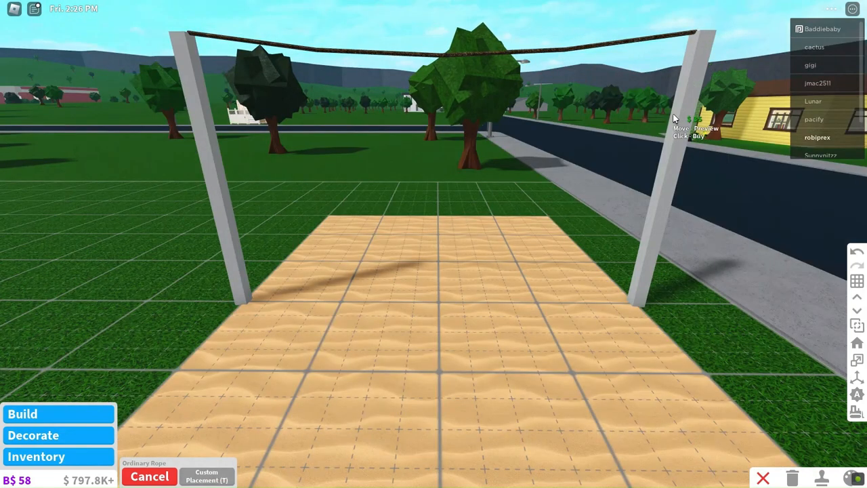
pyautogui.moveTo(214, 129)
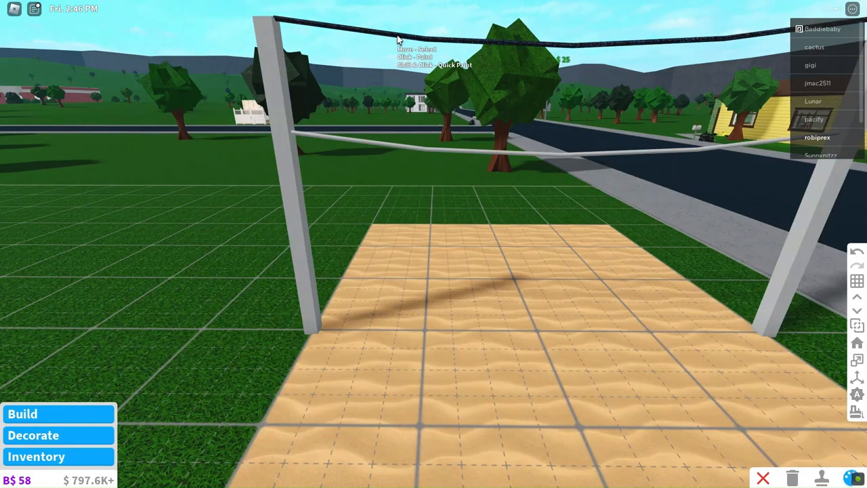
pyautogui.moveTo(86, 438)
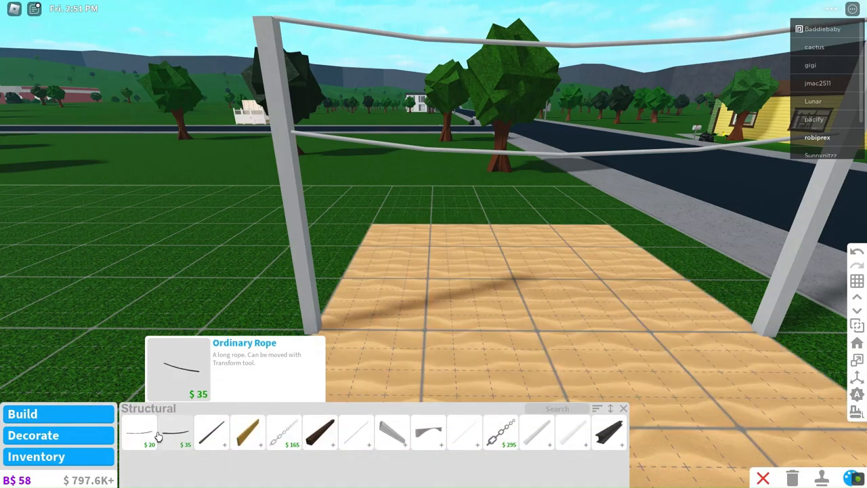
# - Add more Ordinary Rope strands between the pillars to form the net grid
pyautogui.click(185, 432)
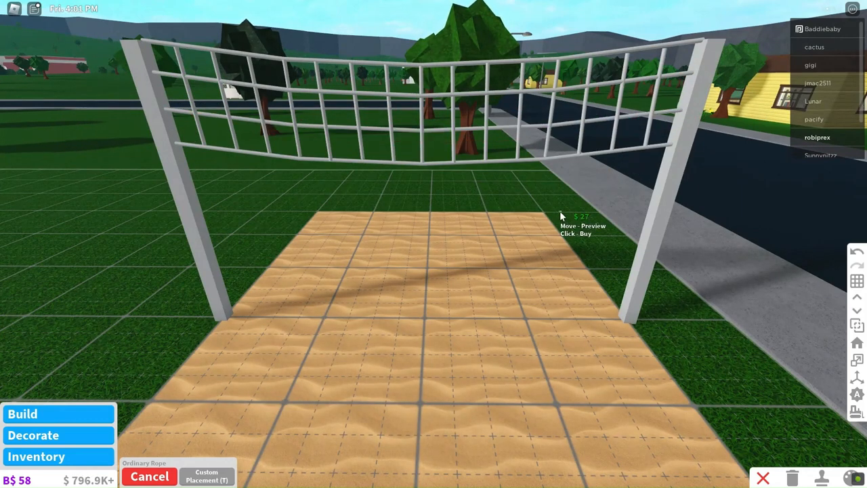
pyautogui.click(22, 413)
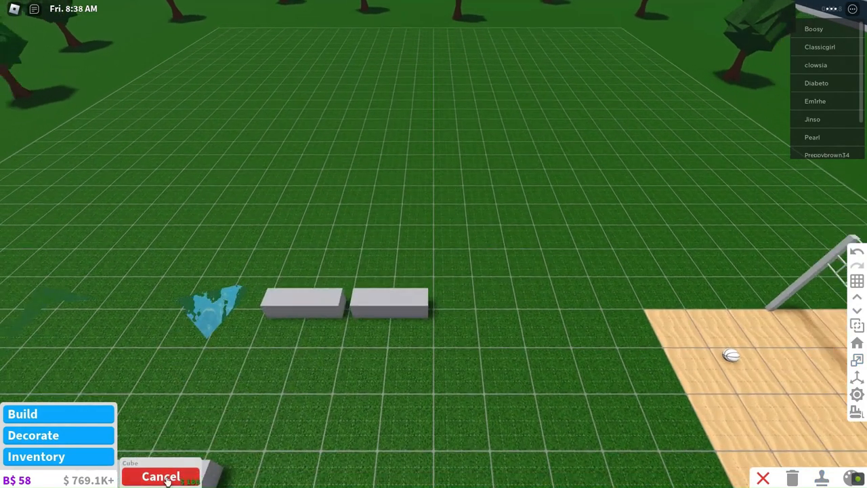
# - Place Basic Shapes blocks scaled into a counter, two posts and a top beam
pyautogui.click(160, 476)
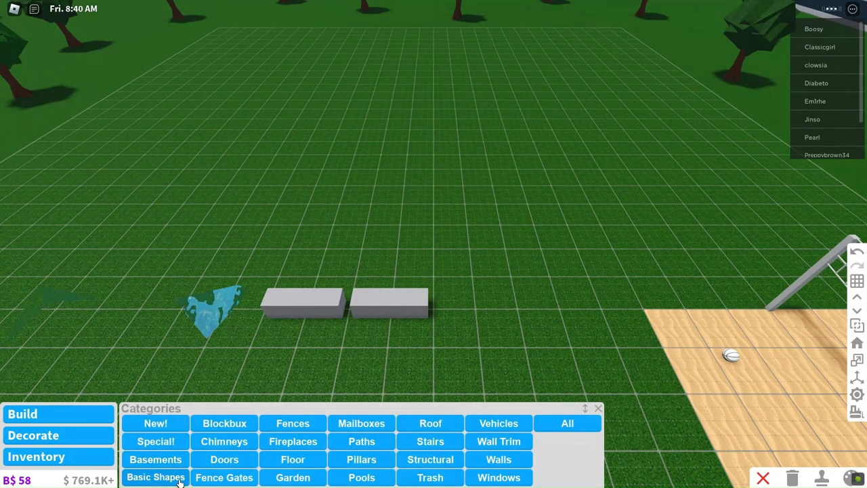
pyautogui.click(154, 477)
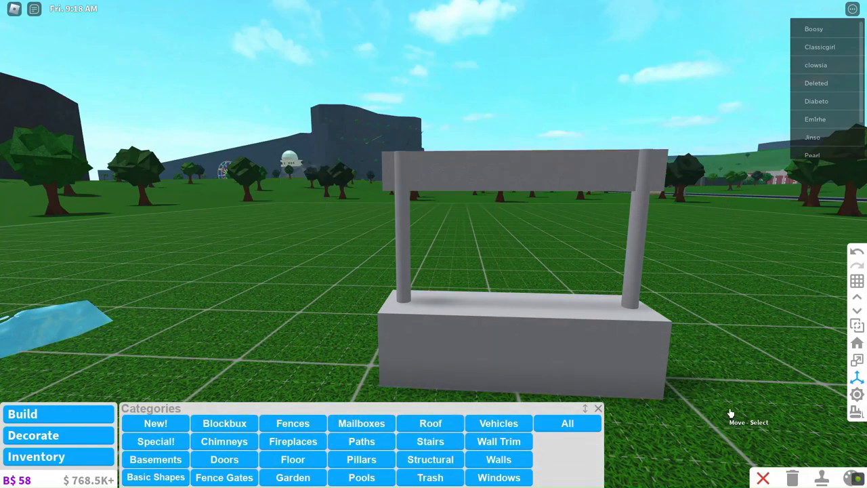
# - Hang a Basic Painting from Decorate on the stand's counter
pyautogui.click(33, 435)
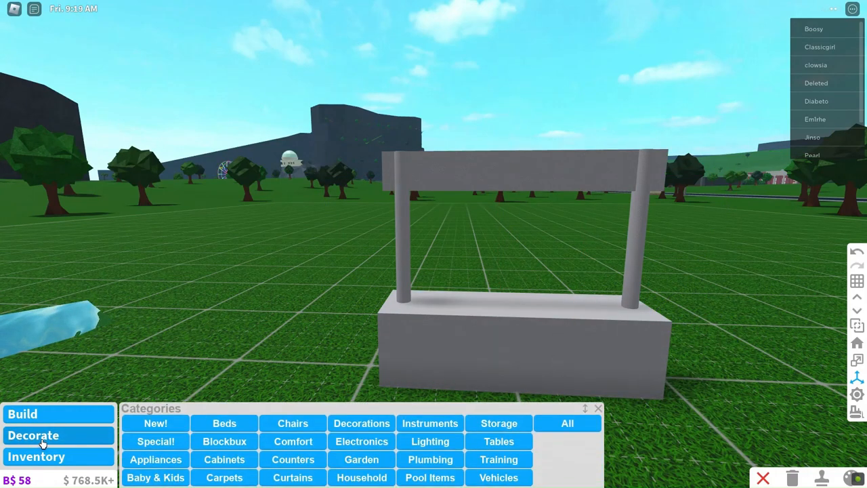
pyautogui.click(566, 422)
pyautogui.write('paint')
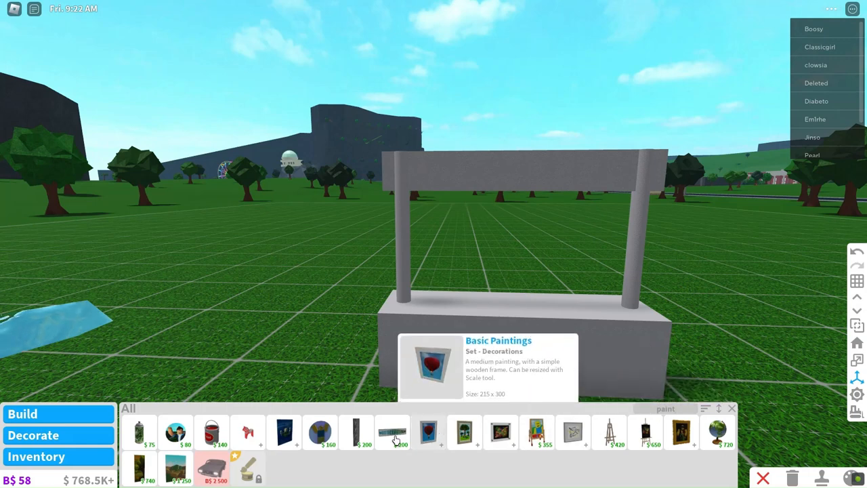
pyautogui.click(393, 432)
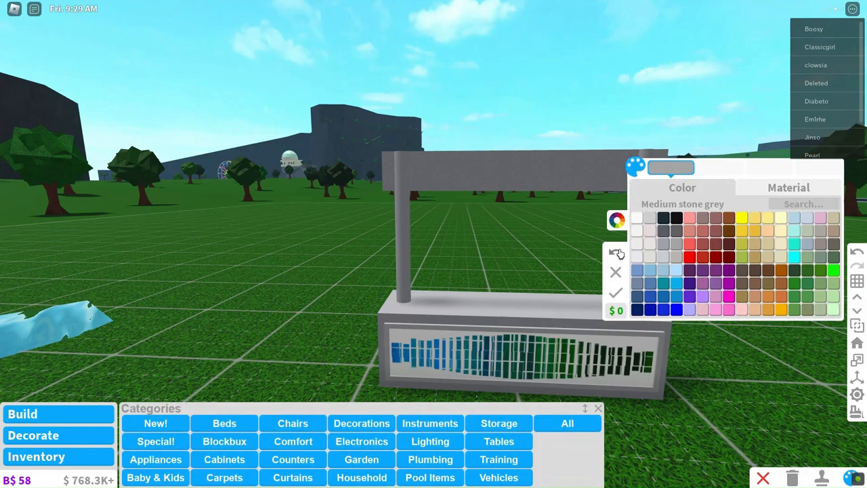
# - Pick a new paint colour swatch, such as White, for the stand part
pyautogui.click(788, 187)
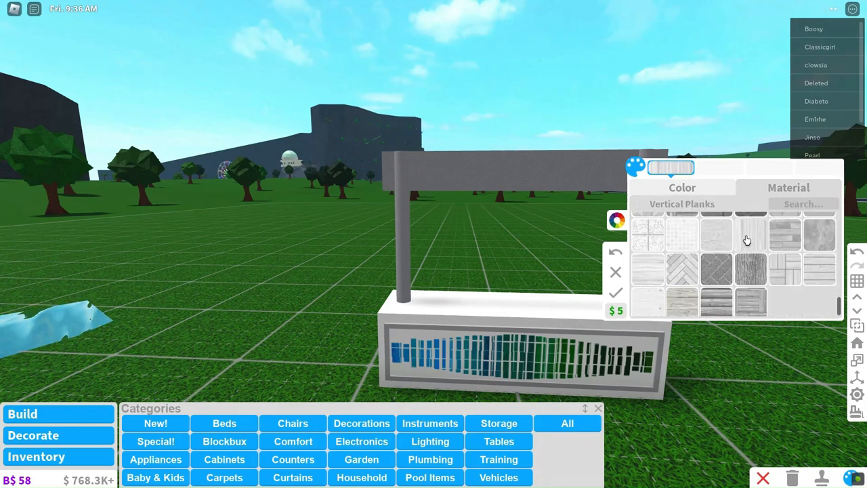
pyautogui.click(682, 187)
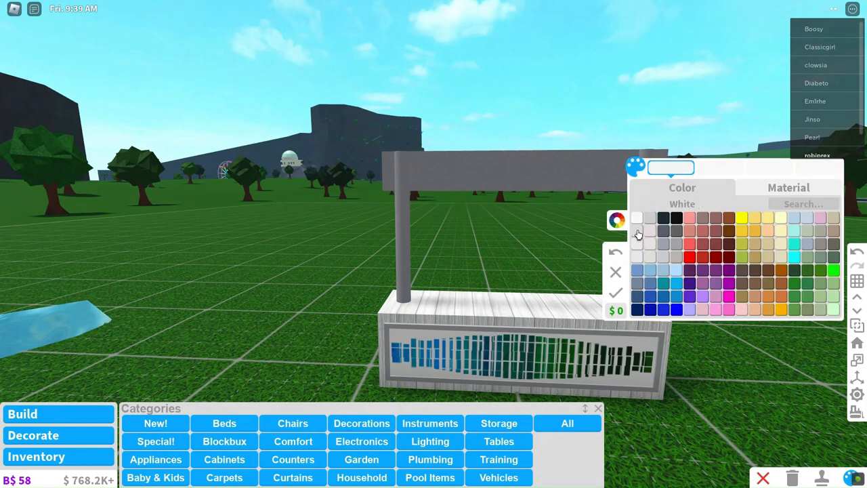
pyautogui.click(788, 187)
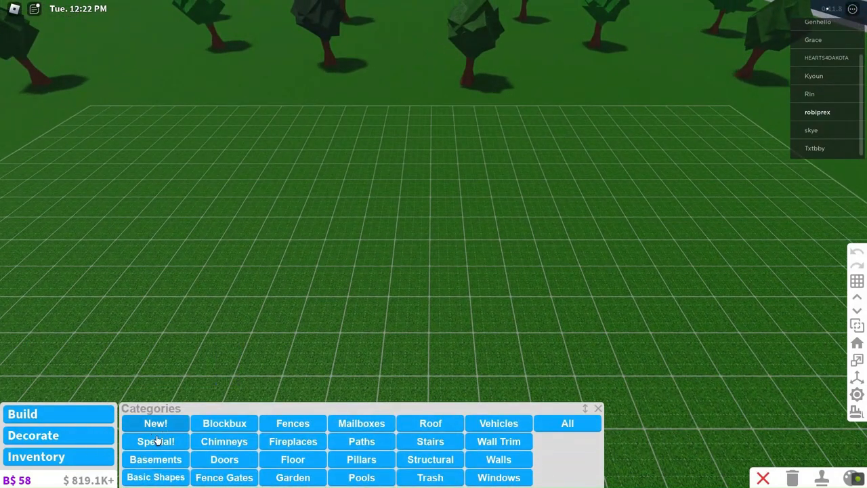
# - Place a Cube from Basic Shapes and resize it into the bed base with side rails
pyautogui.click(154, 477)
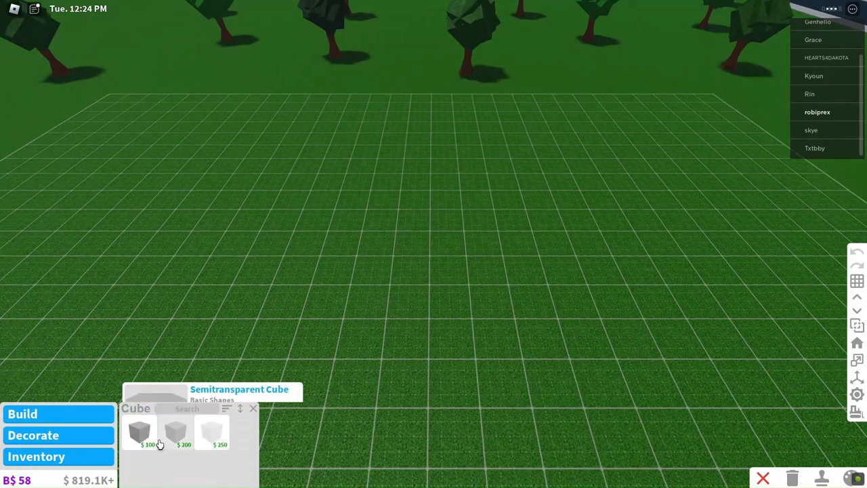
pyautogui.click(140, 431)
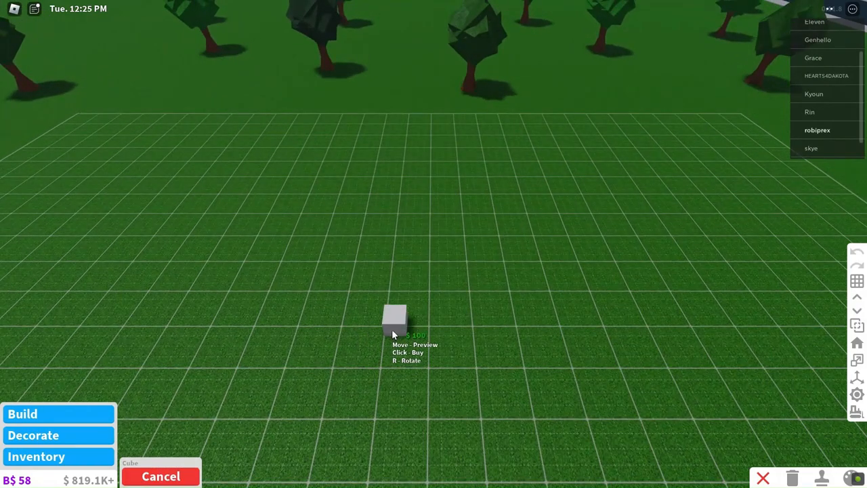
pyautogui.click(395, 325)
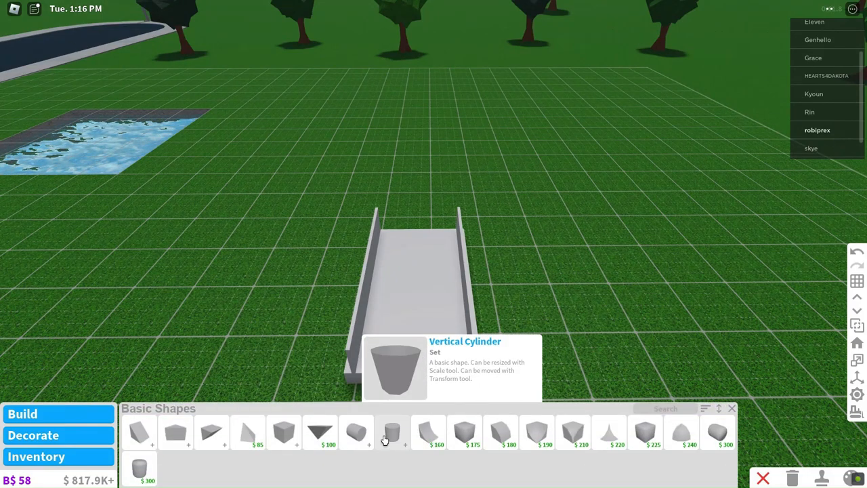
pyautogui.moveTo(645, 433)
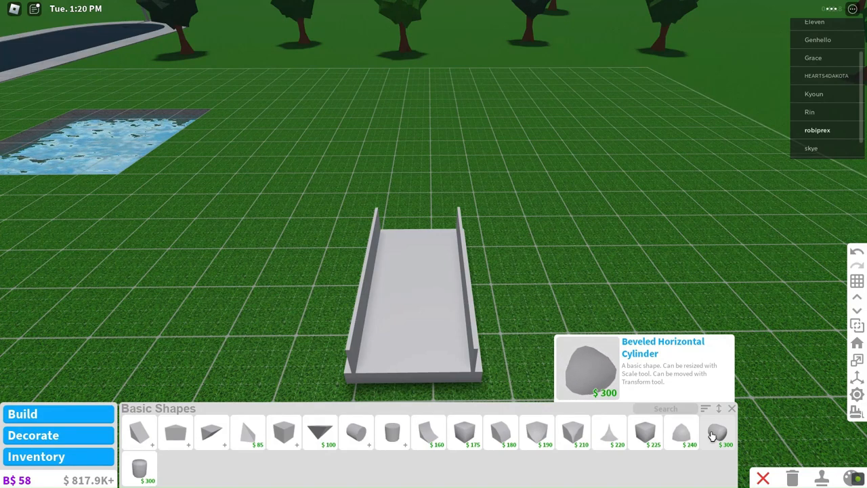
# - Line the bed base with copied Beveled Horizontal Cylinders as cushions
pyautogui.click(716, 432)
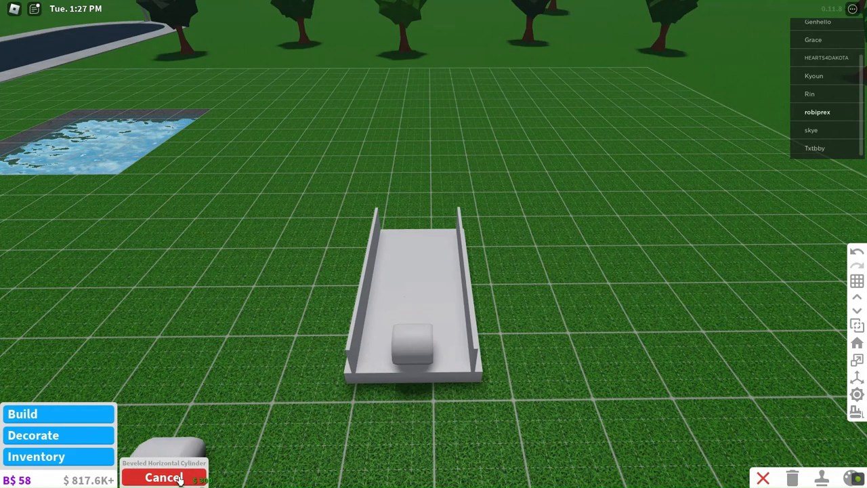
pyautogui.click(164, 476)
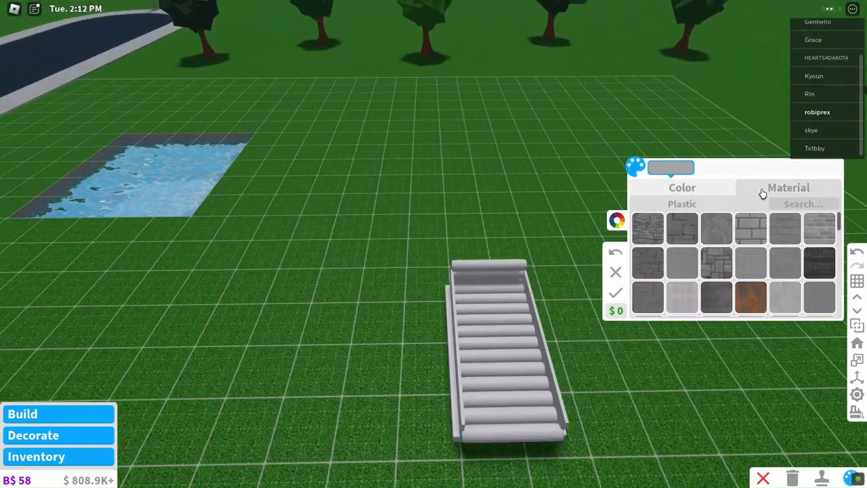
# - Apply the Sand material to the cylinder cushions
pyautogui.click(802, 203)
pyautogui.write('sand')
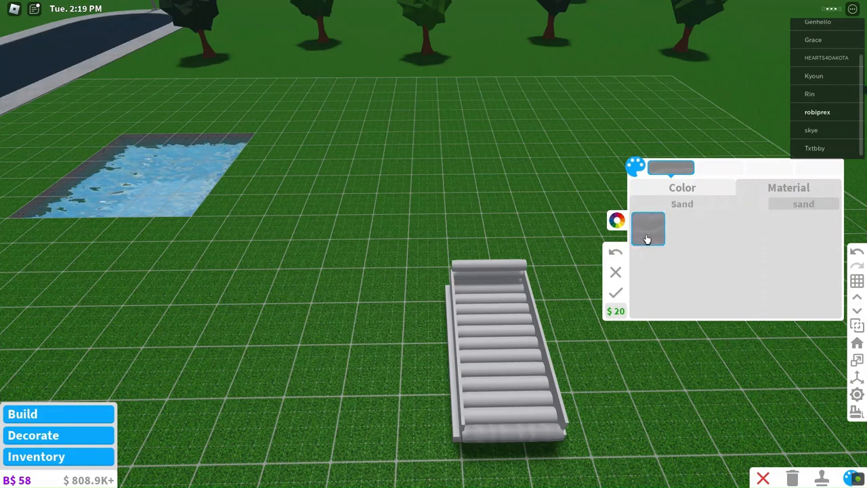
pyautogui.click(647, 228)
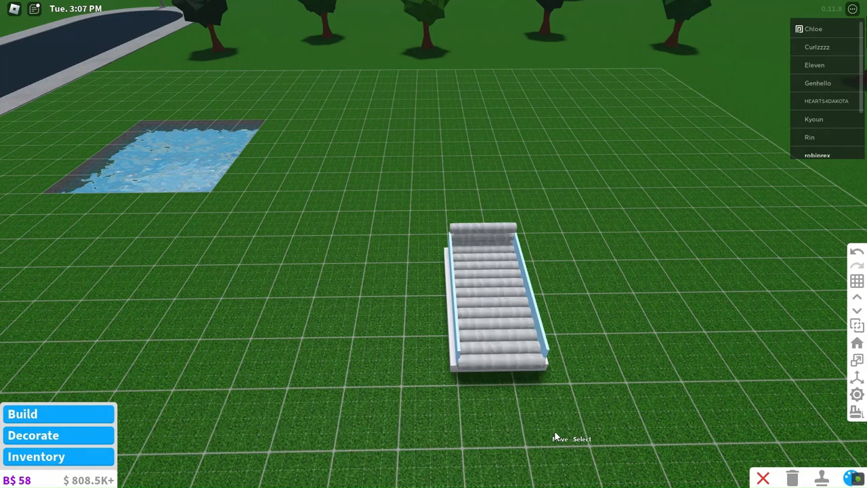
# - Place the Trimmed Bolster and Trimmed Rectangular Pillows at the head of the pool bed
pyautogui.click(33, 435)
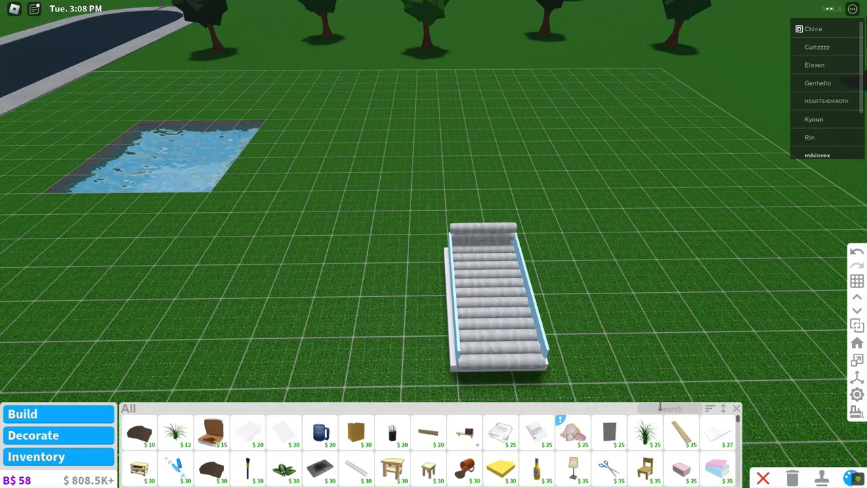
pyautogui.write('pill')
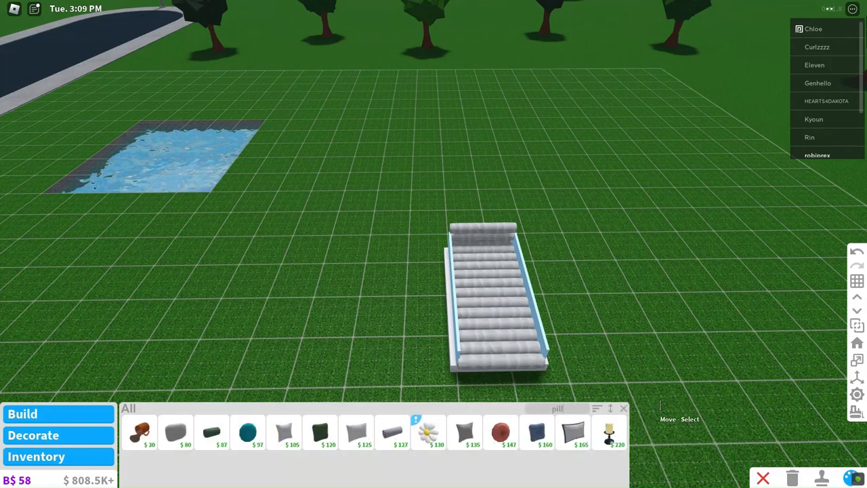
pyautogui.moveTo(176, 432)
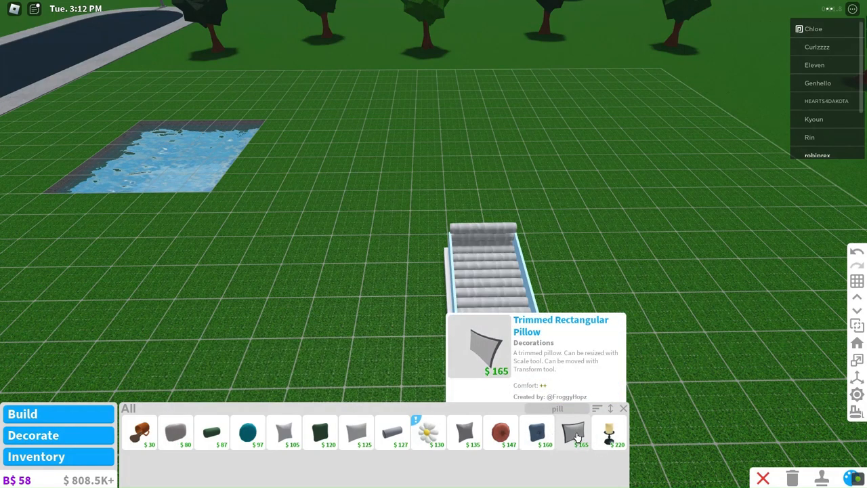
pyautogui.click(572, 432)
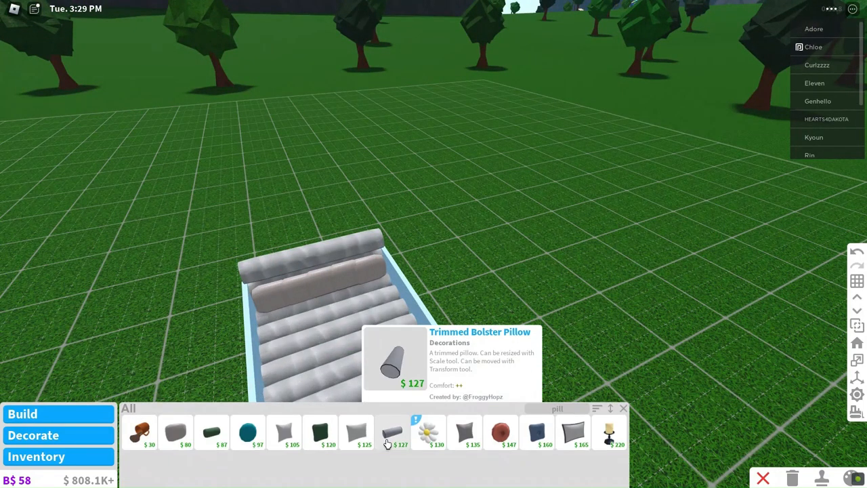
pyautogui.click(391, 432)
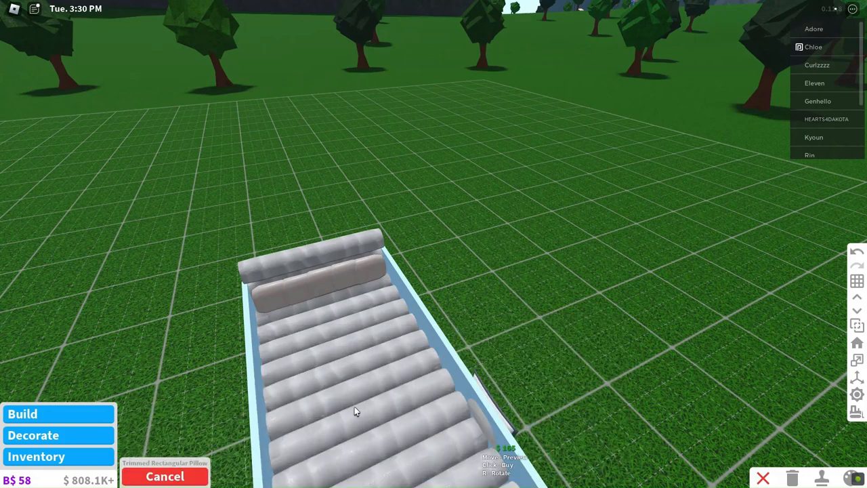
pyautogui.moveTo(298, 322)
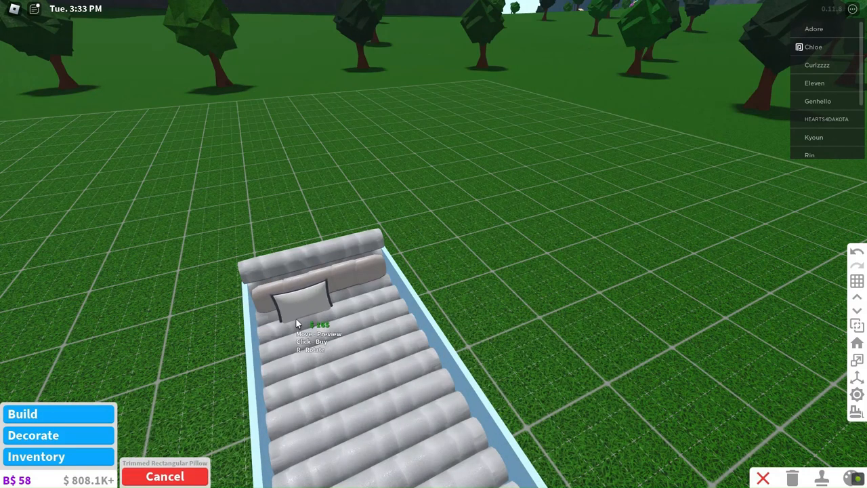
pyautogui.moveTo(344, 313)
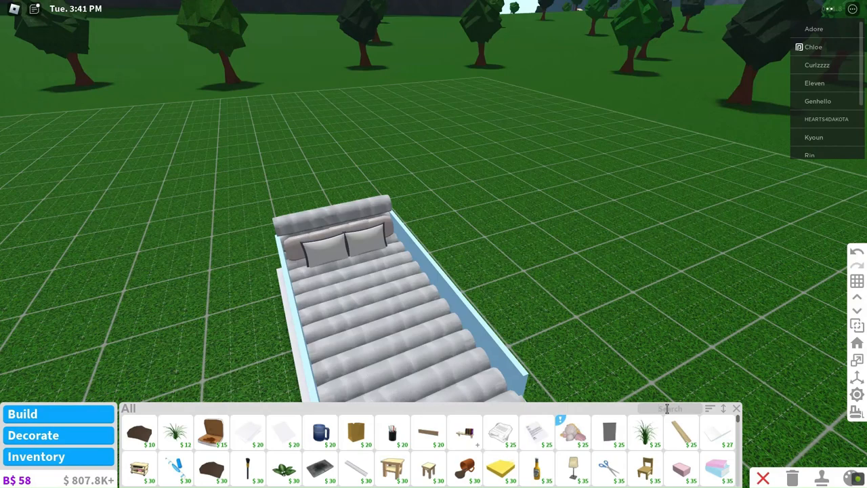
# - Add teal Basic Round Pillows to the pool bed
pyautogui.write('pillow')
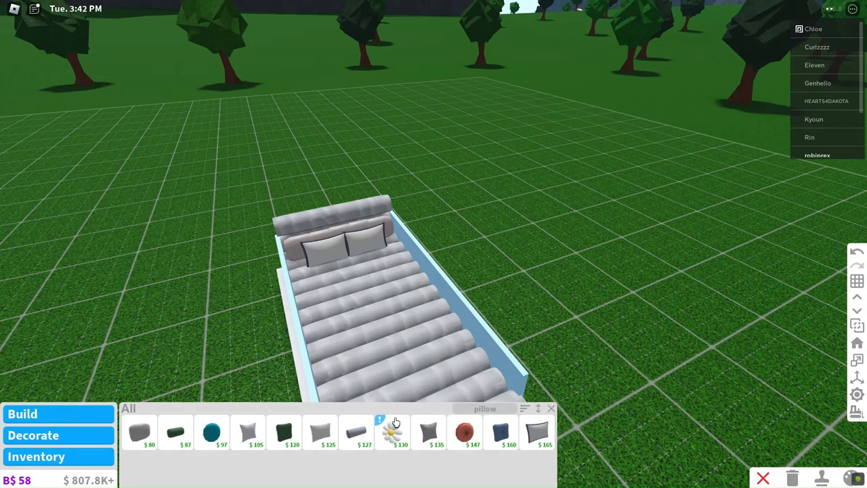
pyautogui.moveTo(211, 432)
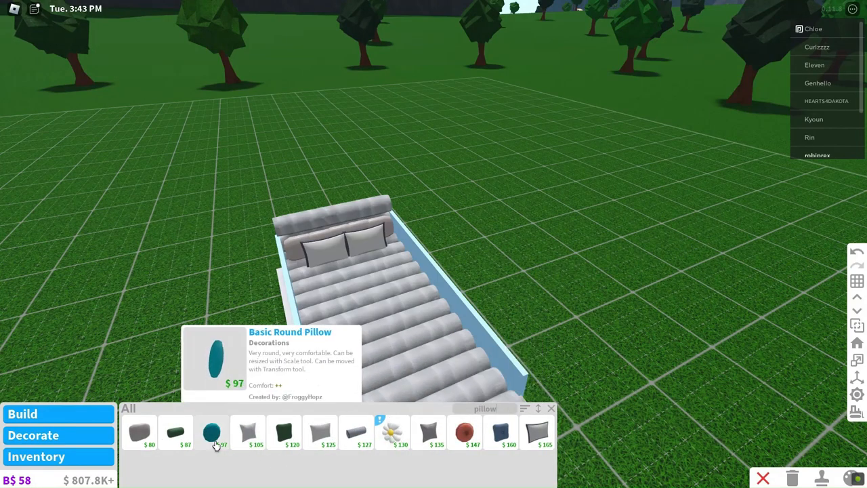
pyautogui.click(211, 432)
pyautogui.write('laptop')
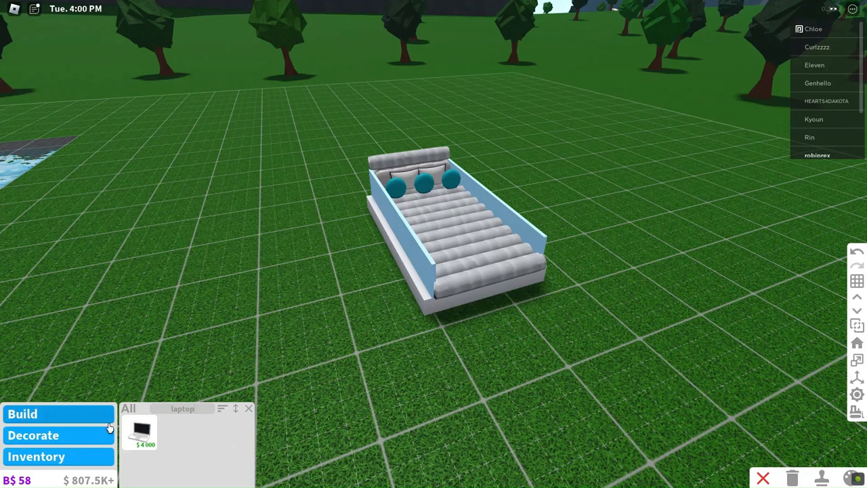
# - Place a laptop on the pool bed just below the round pillows
pyautogui.click(143, 432)
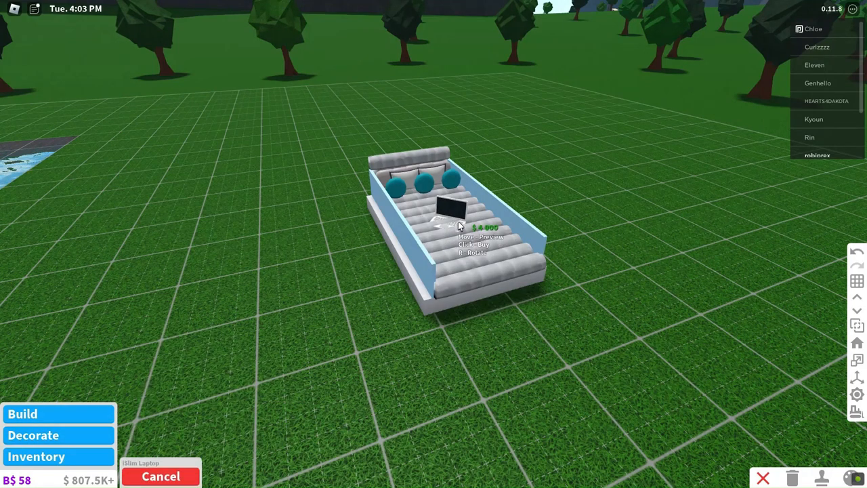